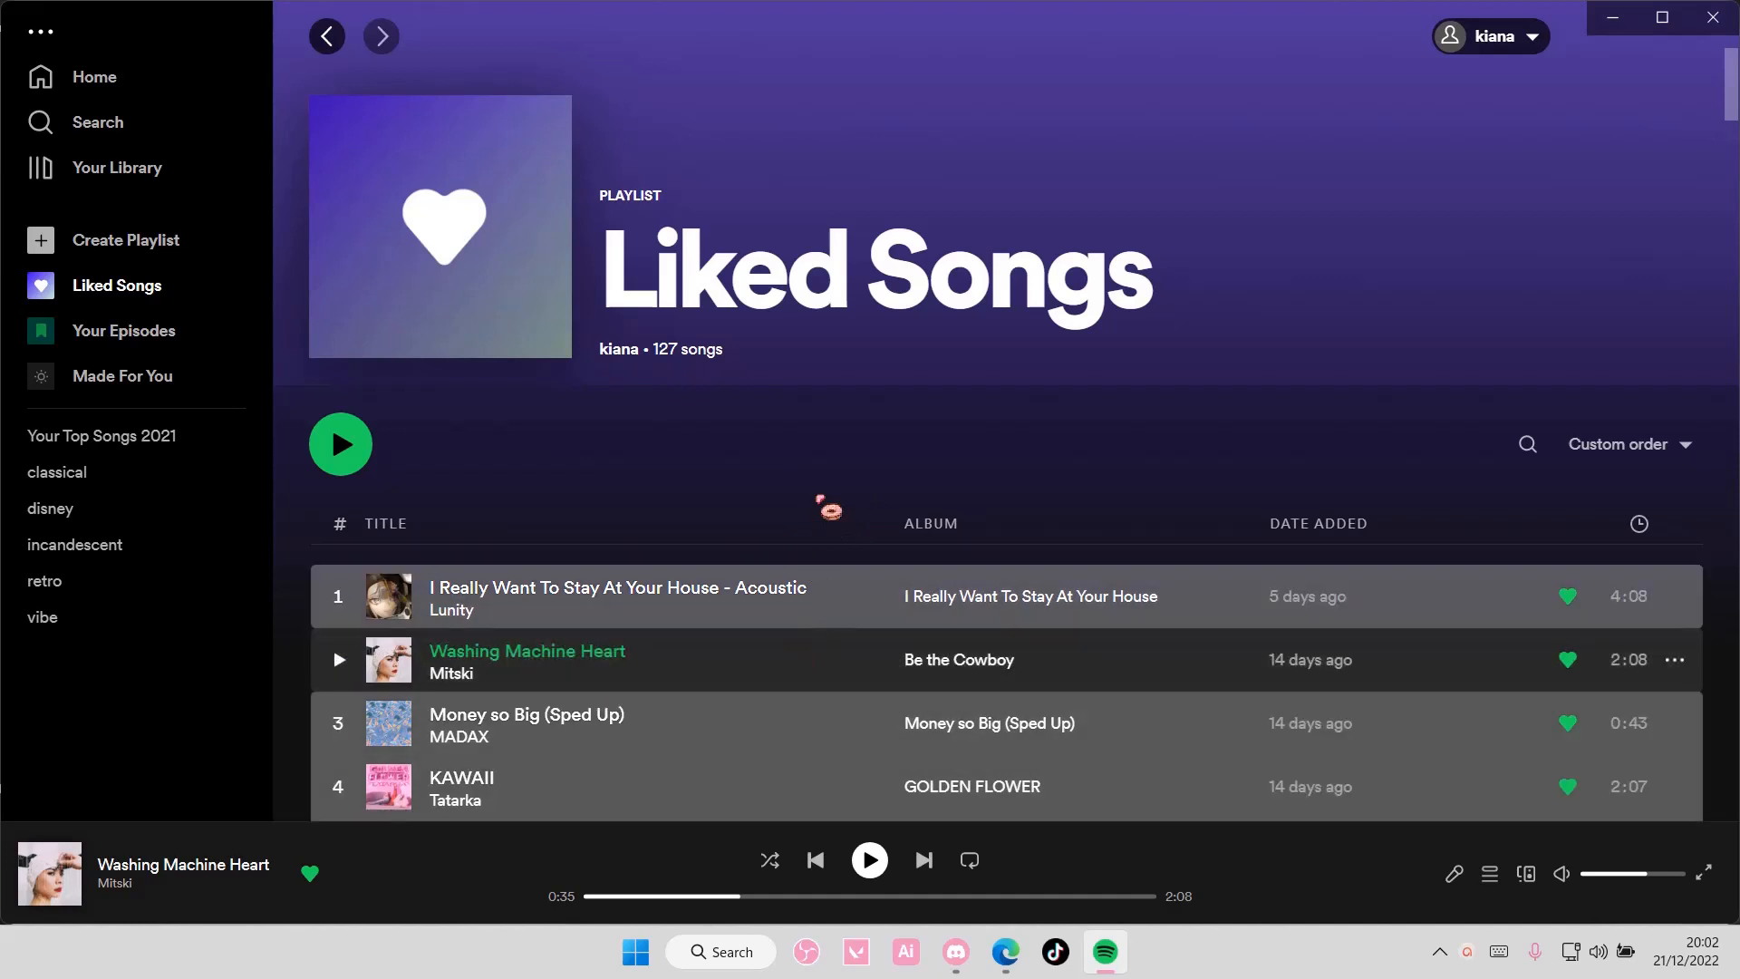
Step: Copy the selected Liked Songs into a brand-new playlist named after the top track
{"action": "scroll", "scroll_direction": "down", "scroll_amount": 3}
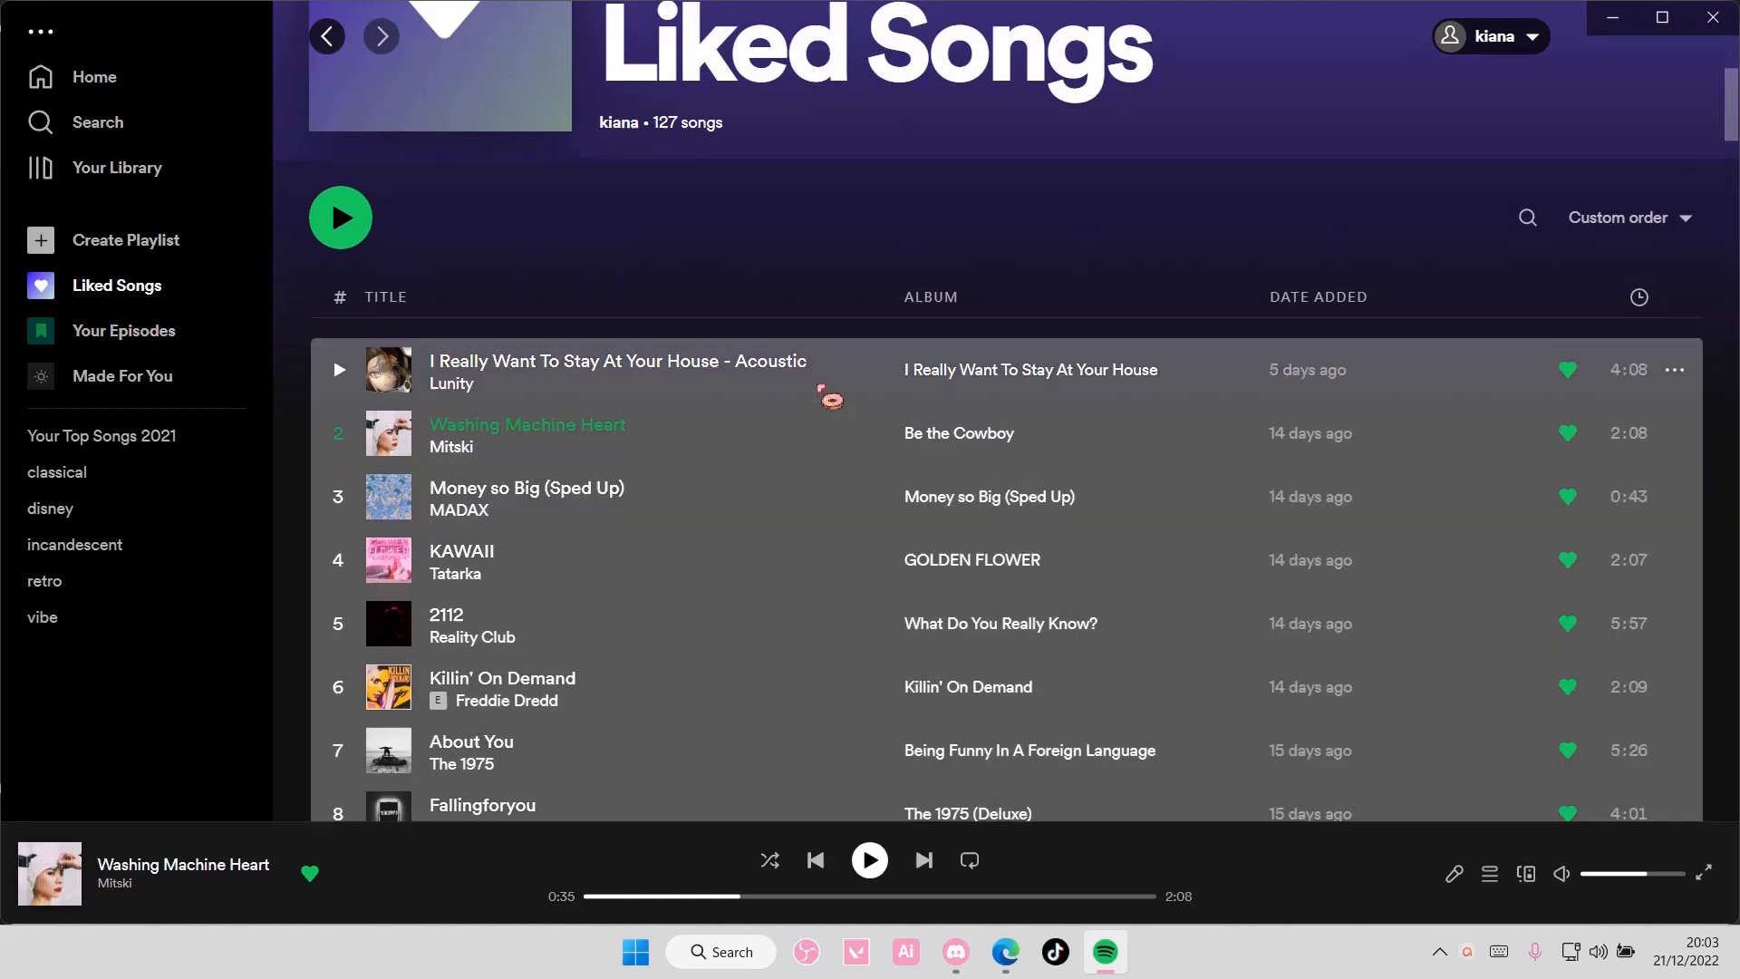
{"action": "mouse_move", "coordinate": [980, 497]}
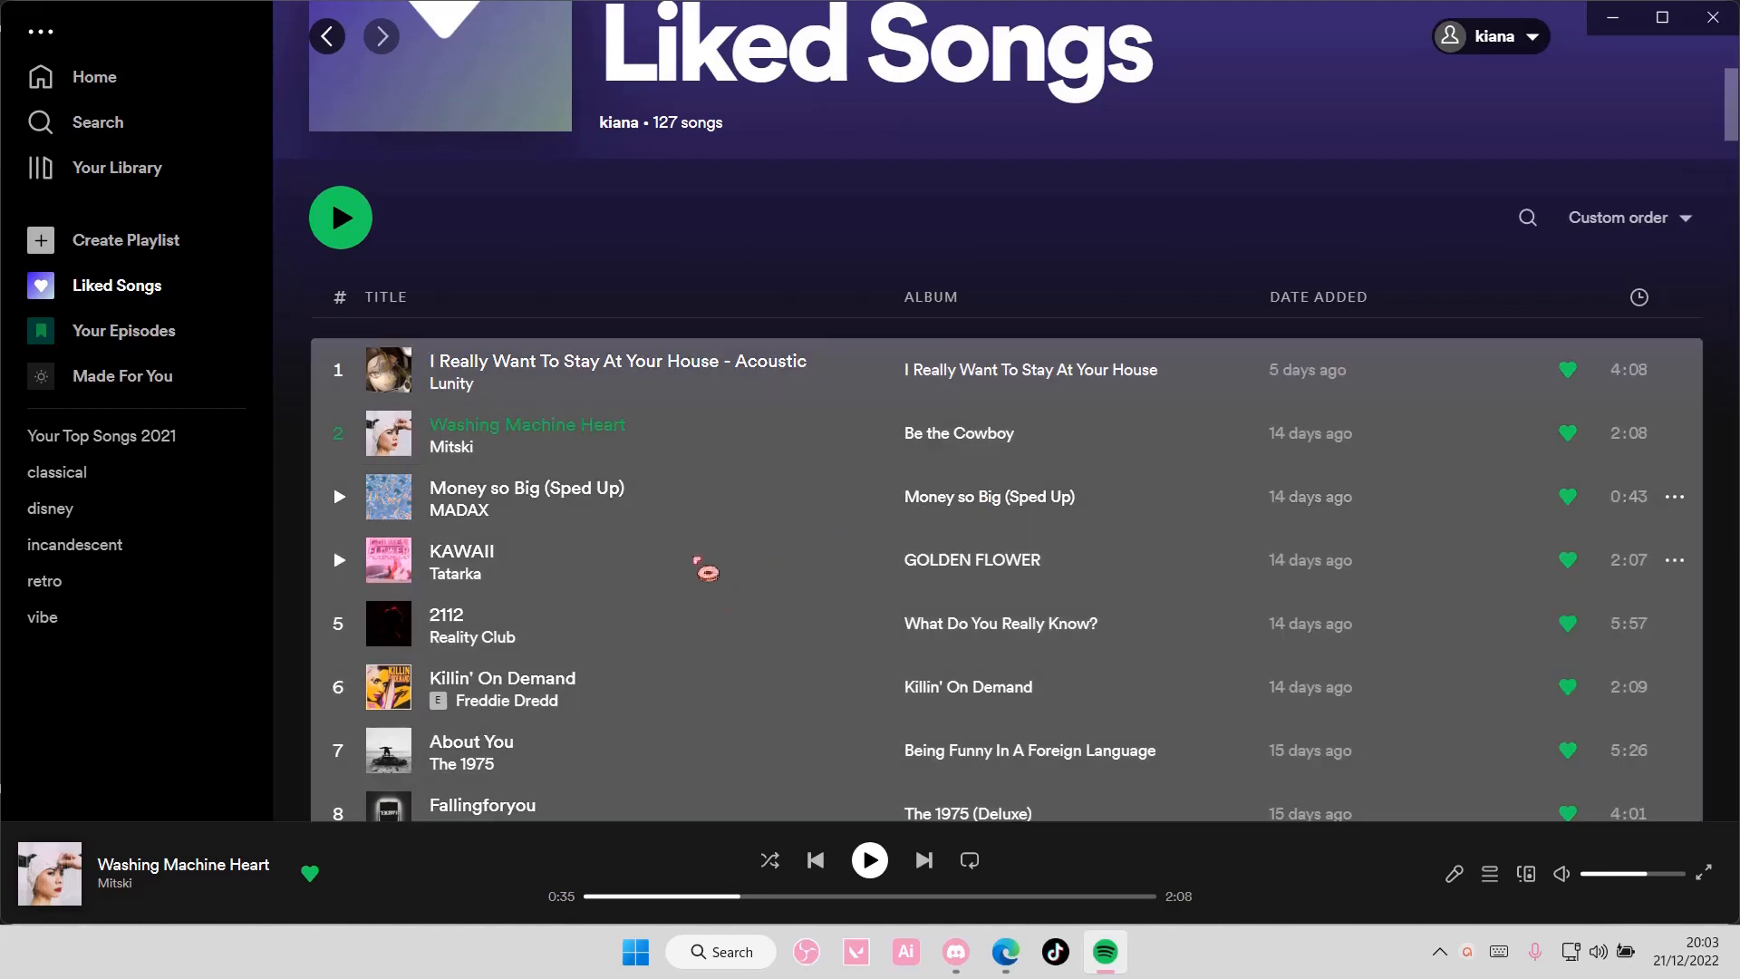
{"action": "mouse_move", "coordinate": [701, 616]}
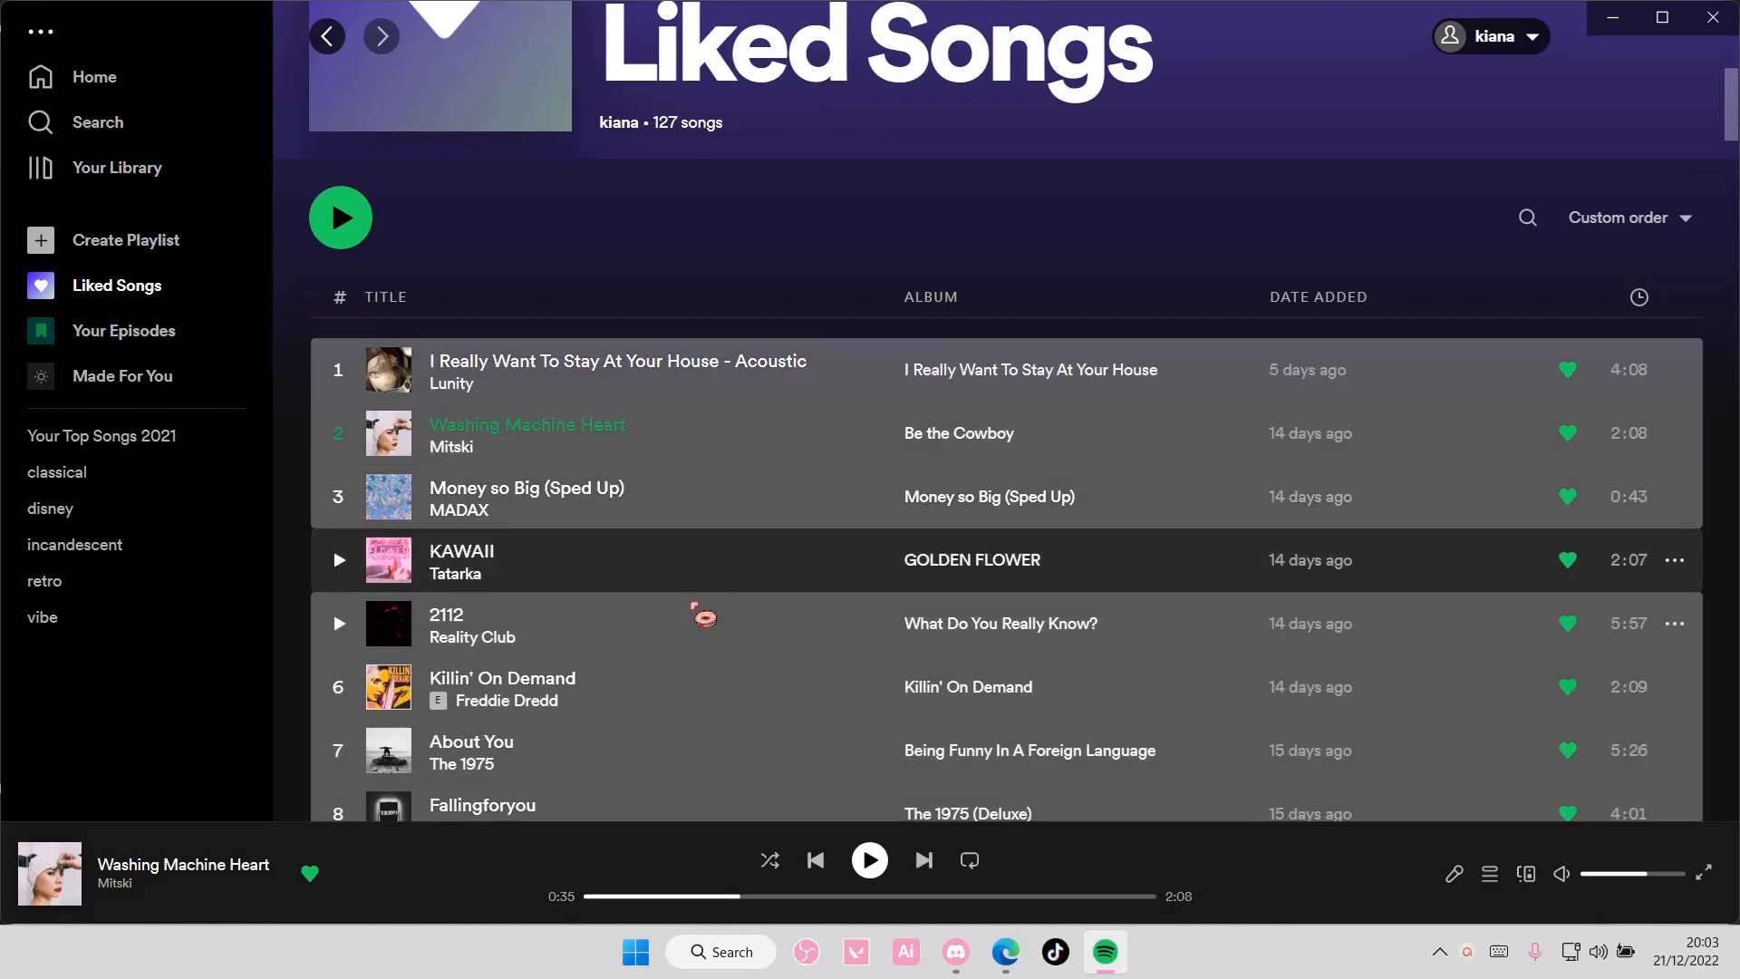
{"action": "mouse_move", "coordinate": [700, 685]}
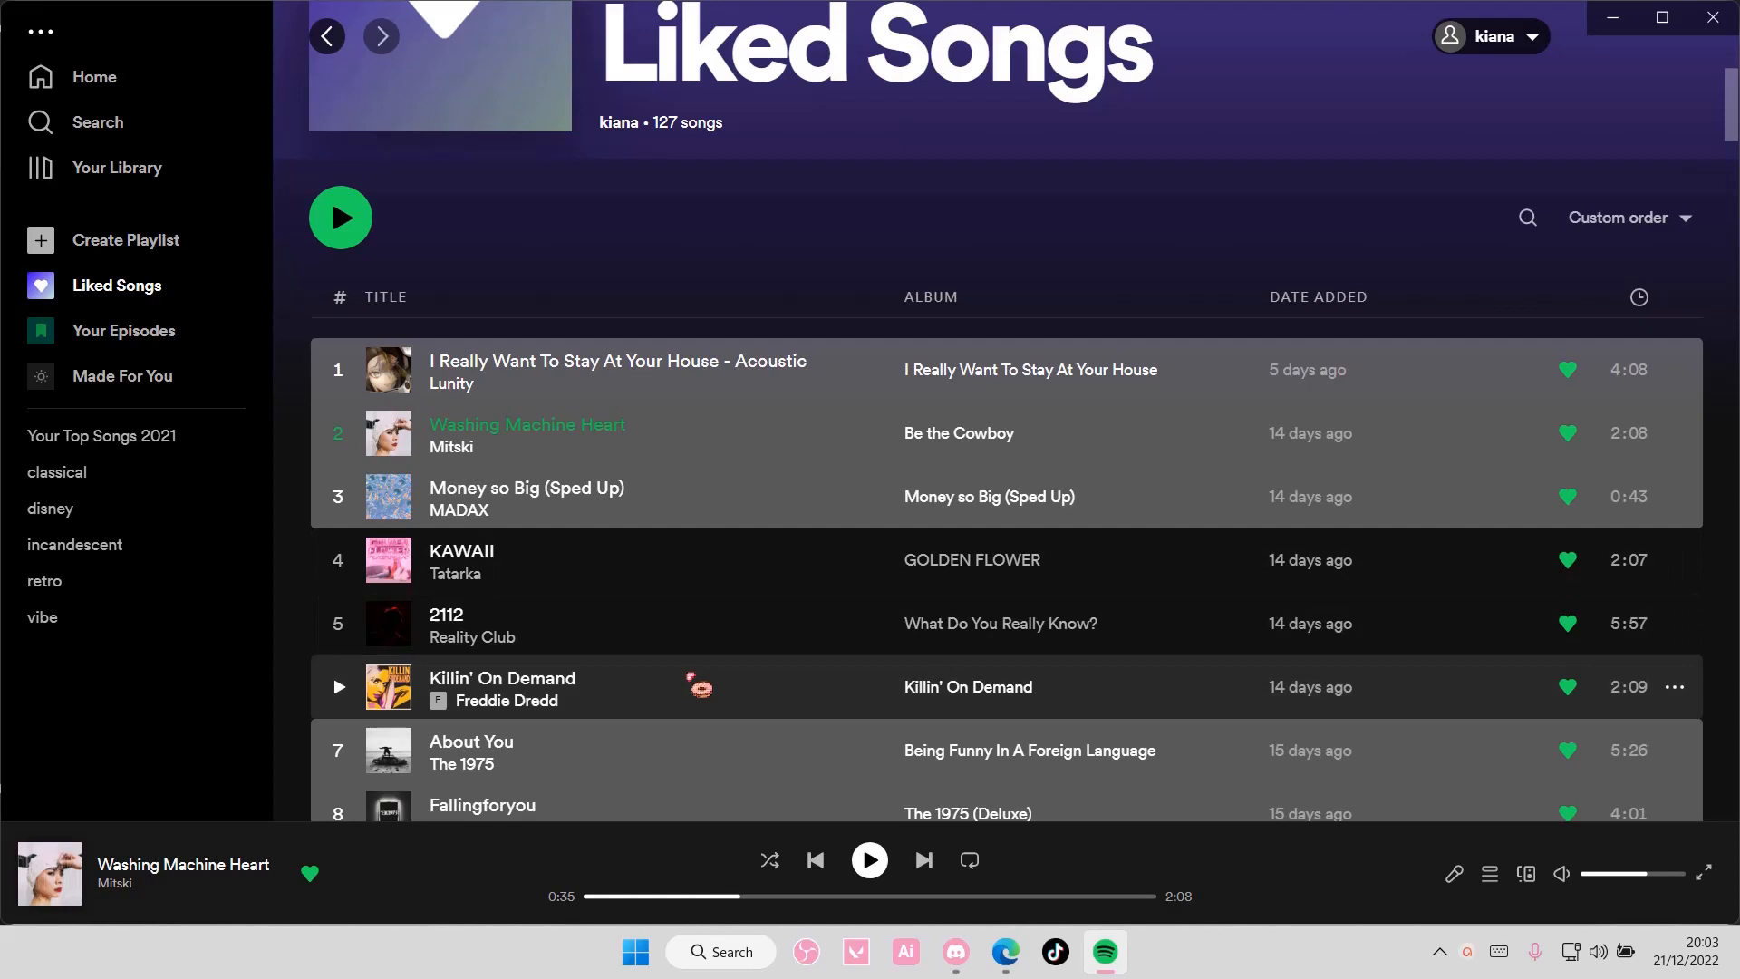
{"action": "mouse_move", "coordinate": [754, 663]}
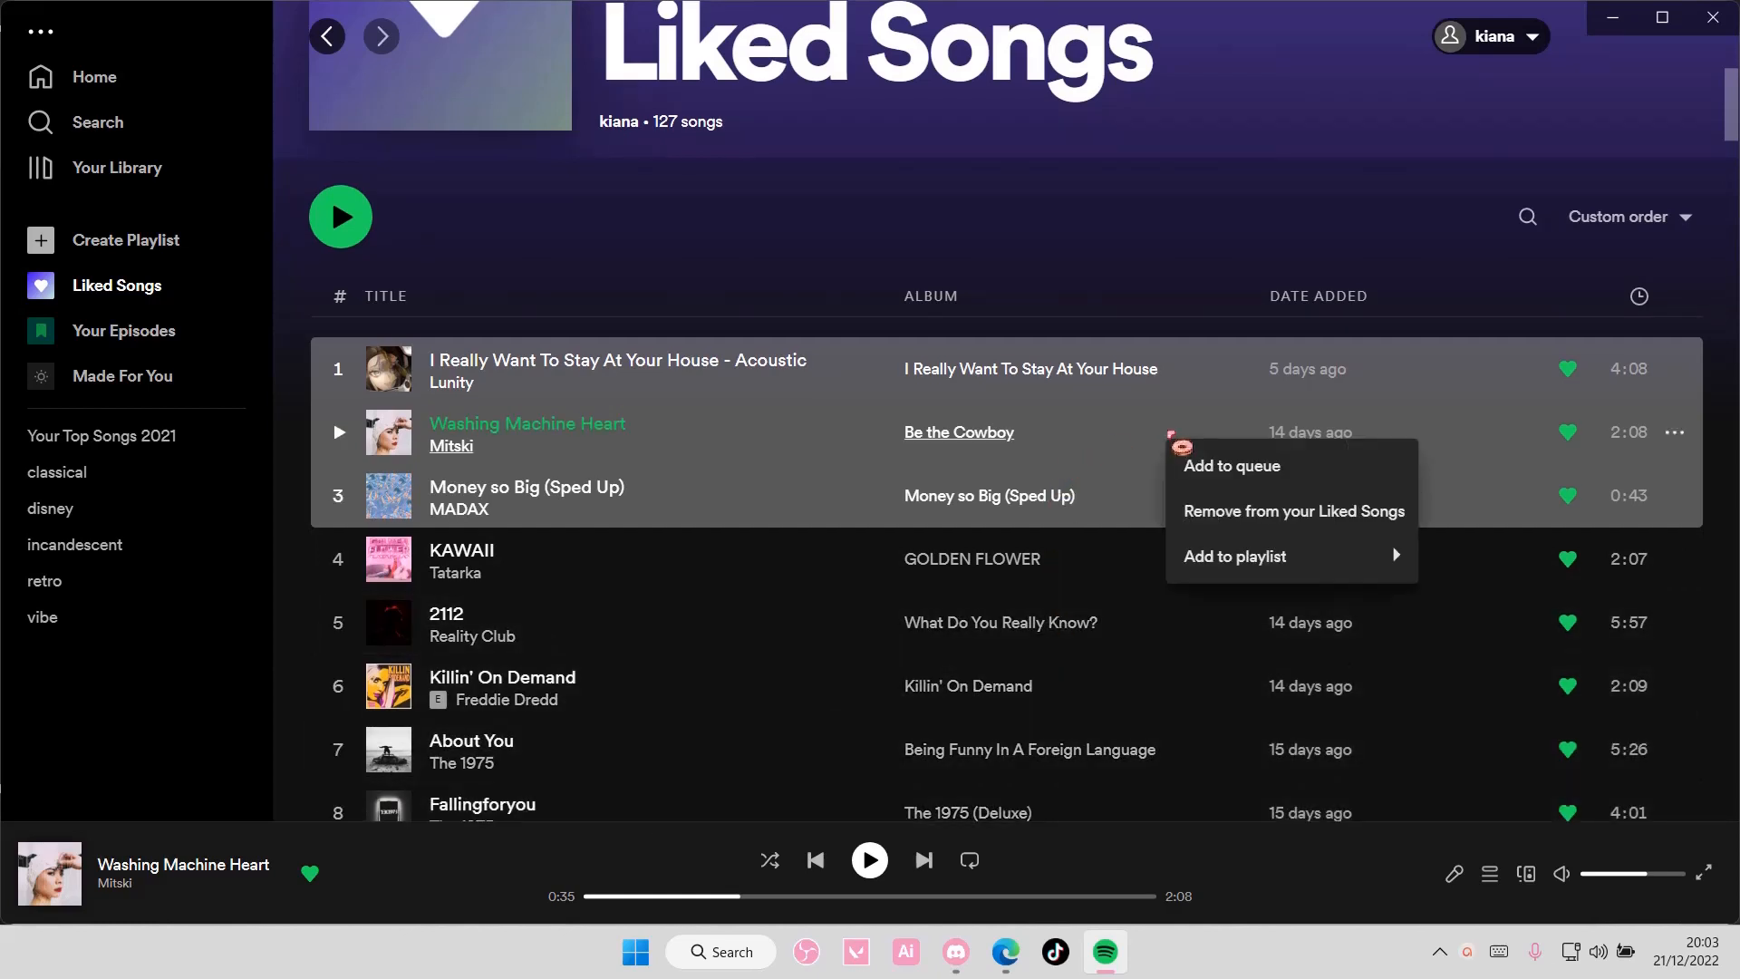
{"action": "left_click", "coordinate": [1234, 557]}
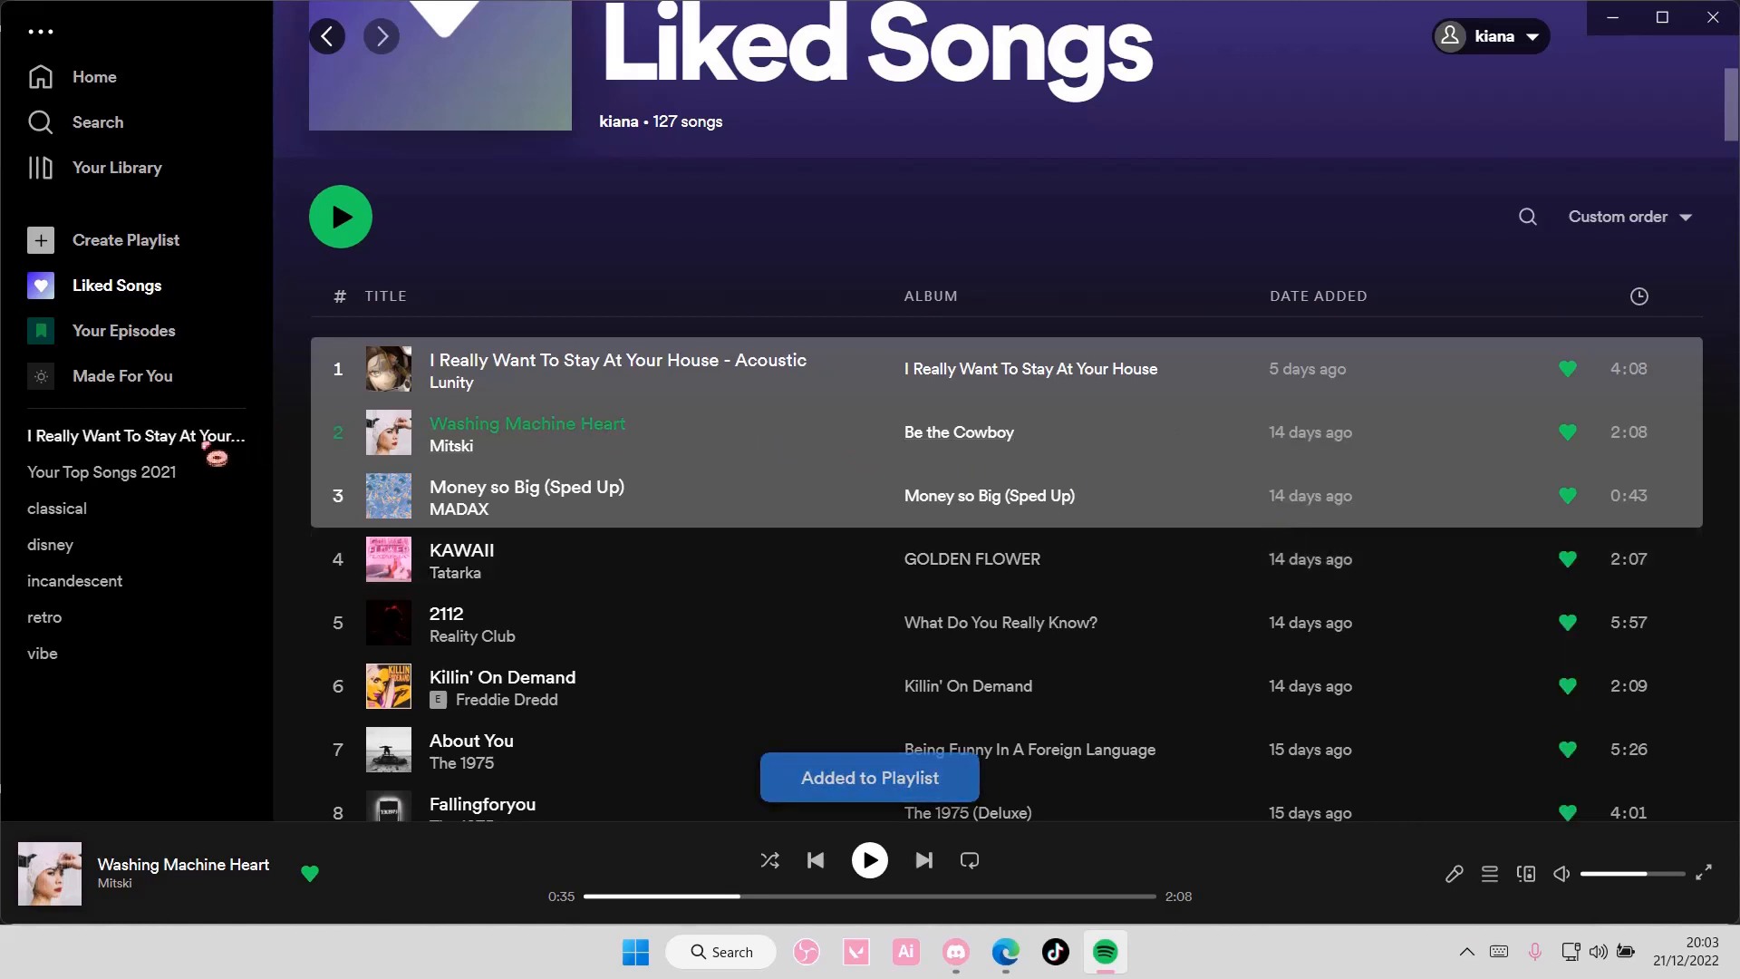
Step: Open the new 'I Really Want To Stay At Your House' playlist and rename it 'Liked Songs'
{"action": "left_click", "coordinate": [135, 435]}
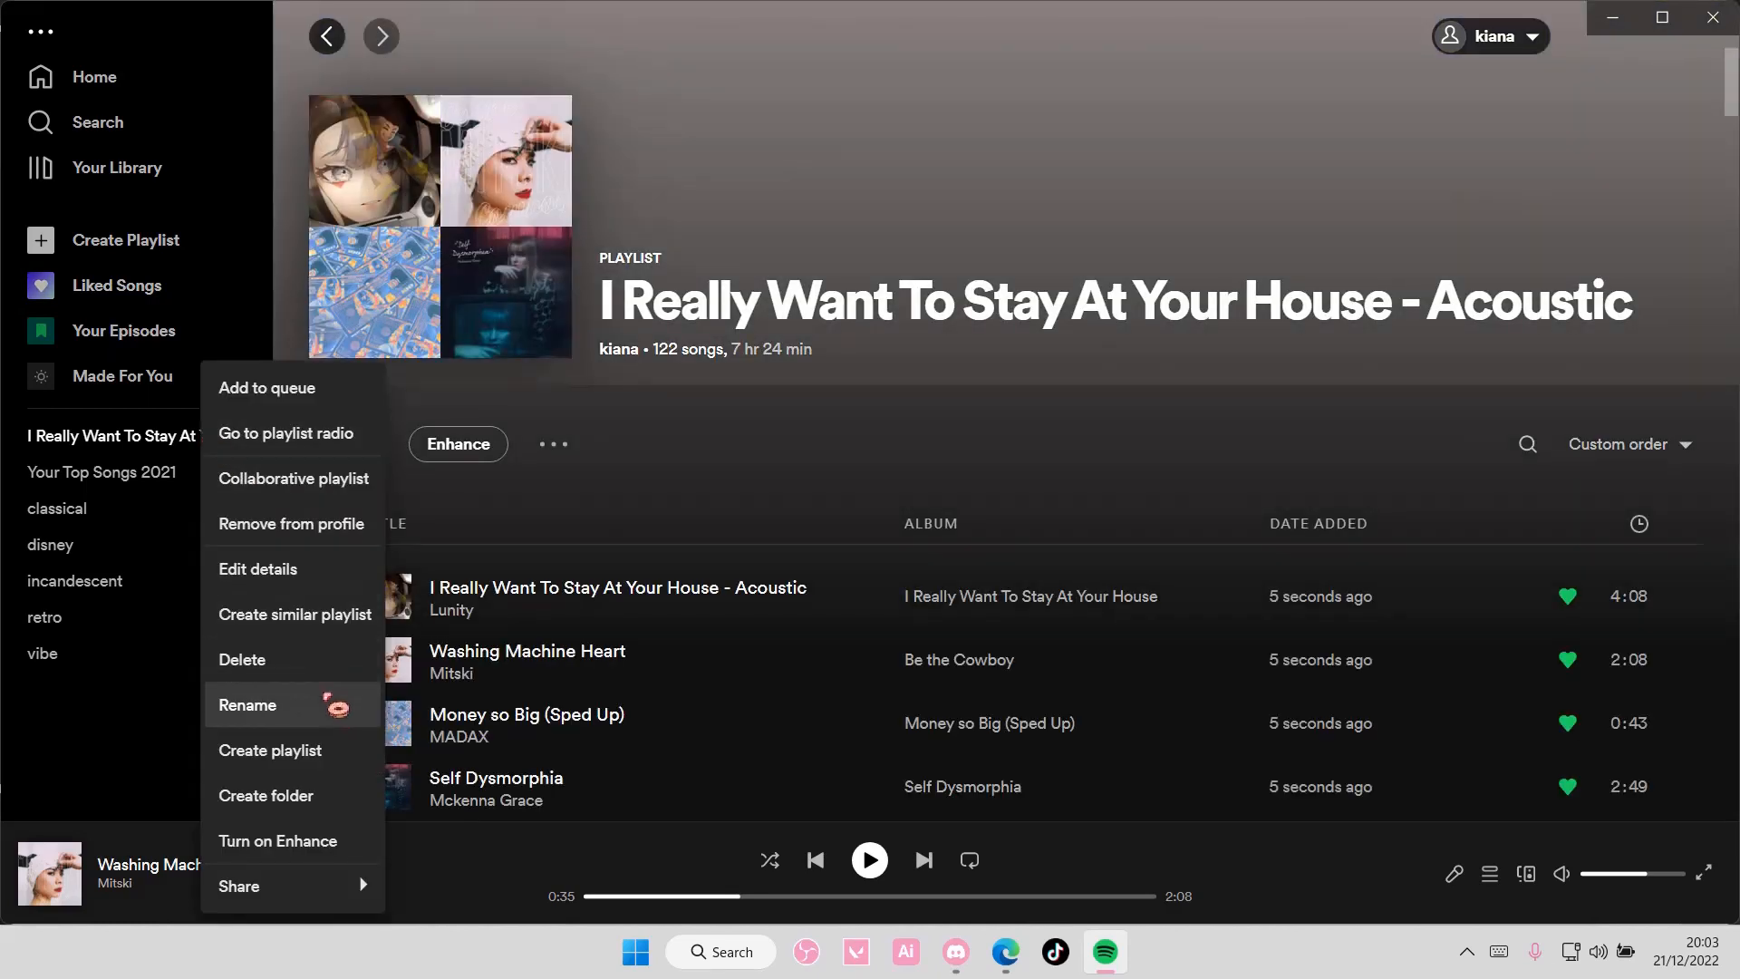
{"action": "left_click", "coordinate": [248, 705]}
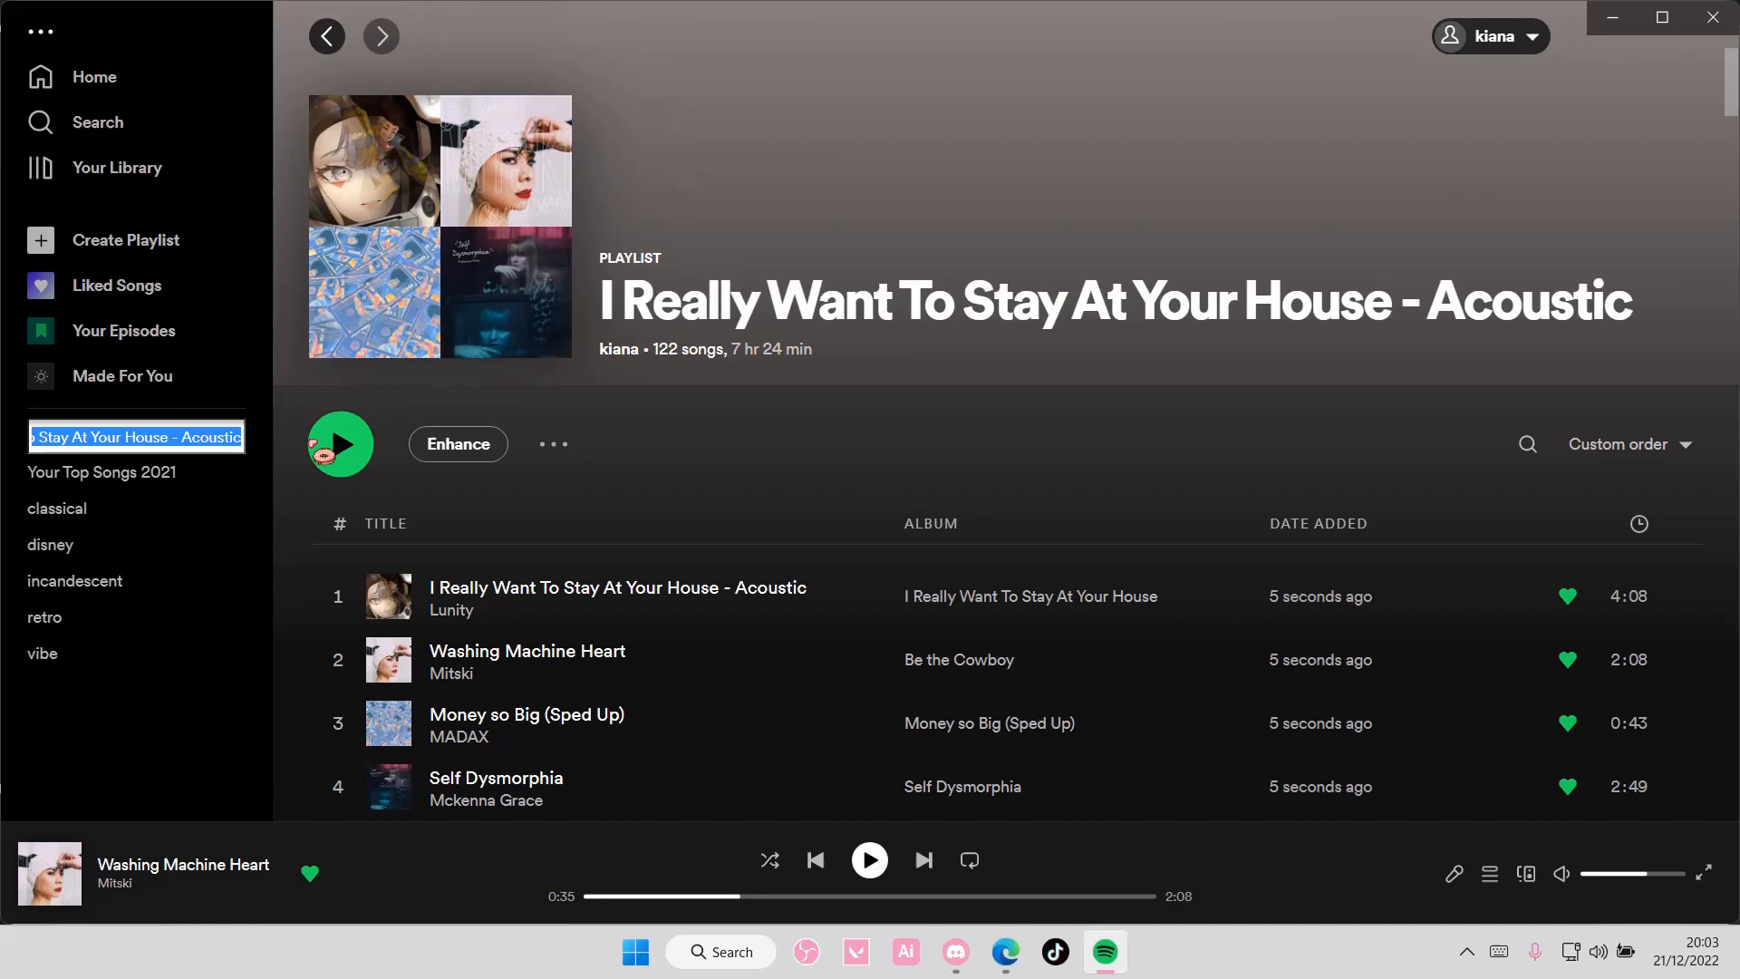
{"action": "type", "text": "Liked Son"}
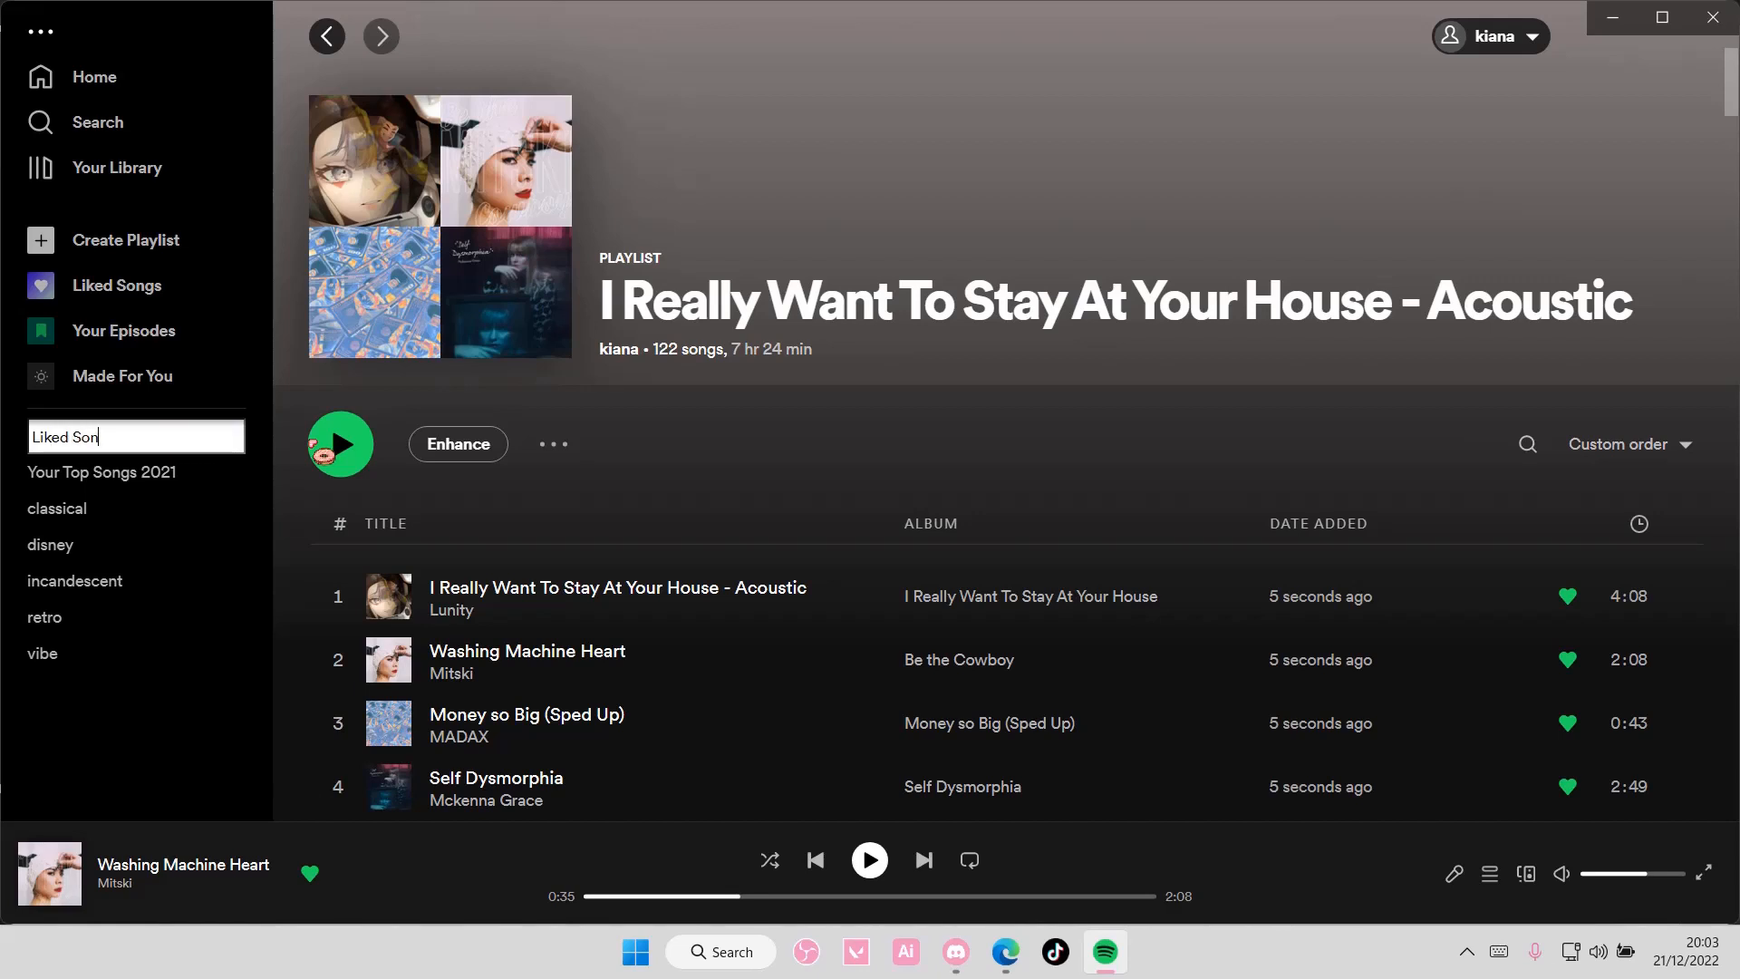